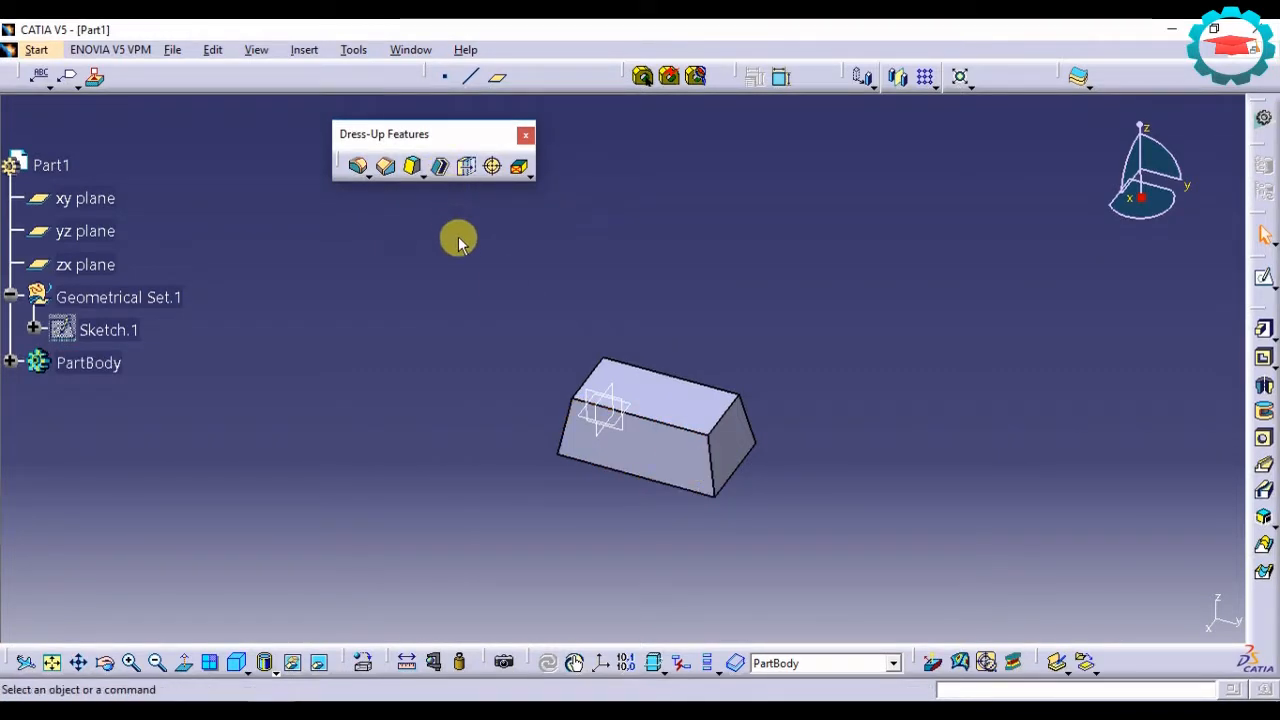
mouse_move(440, 166)
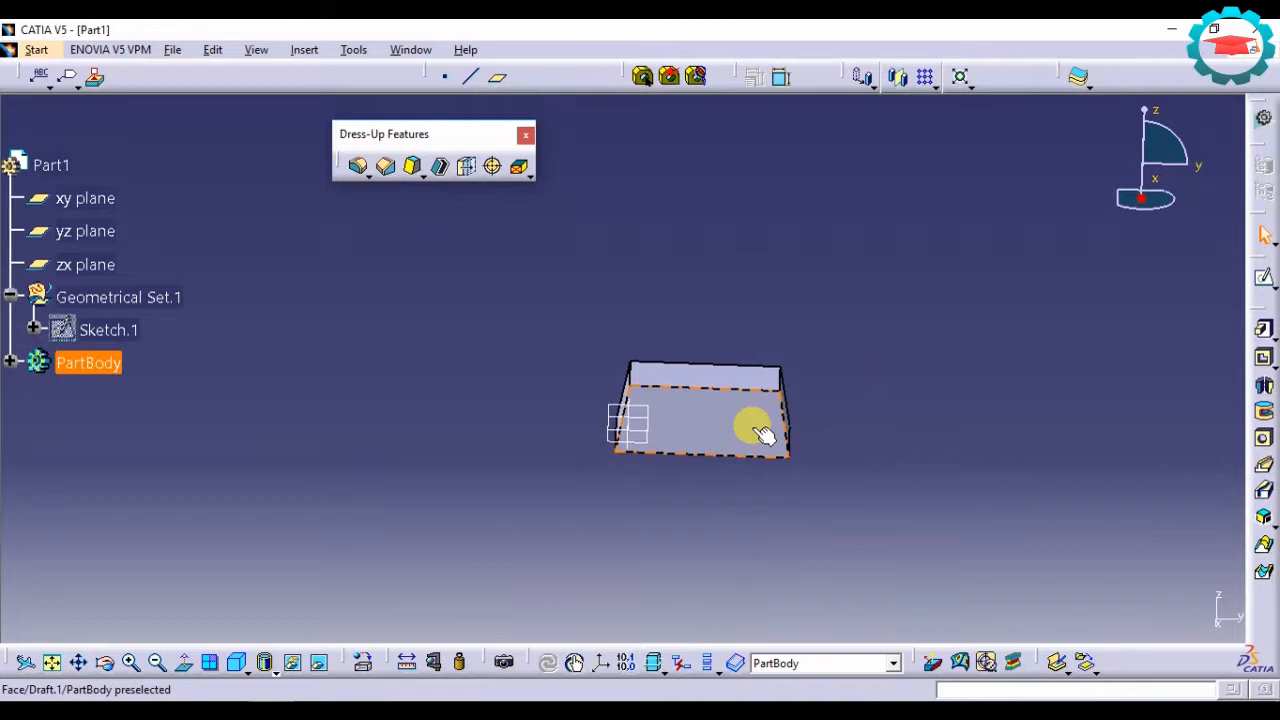
Step: Shell the block to a 2 mm inside thickness, removing one side face to leave it open
drag(756, 428, 710, 376)
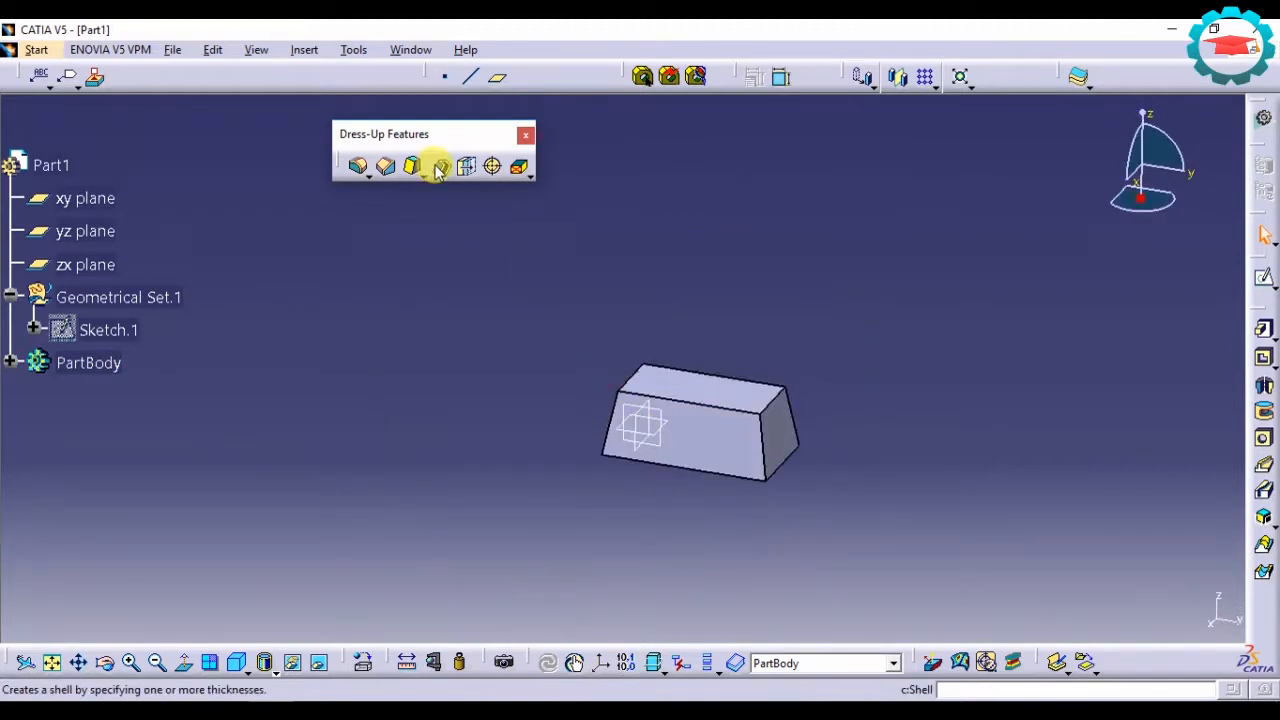
click(436, 166)
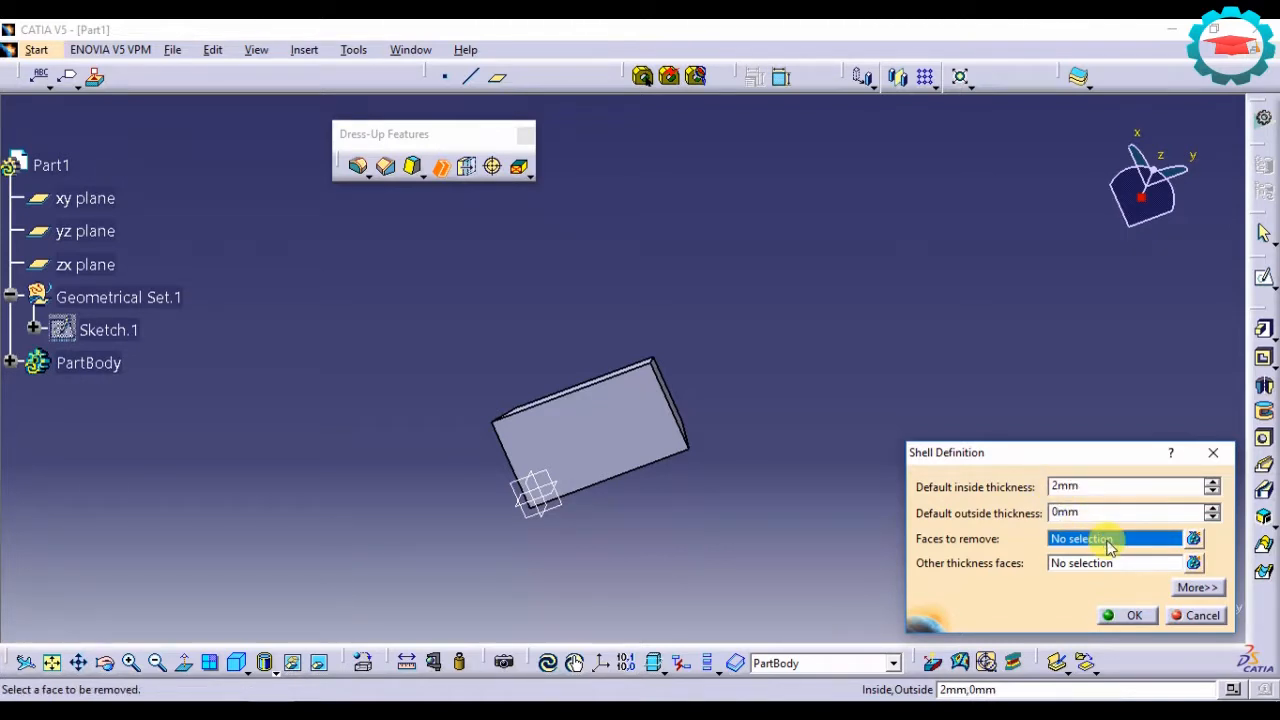
mouse_move(616, 358)
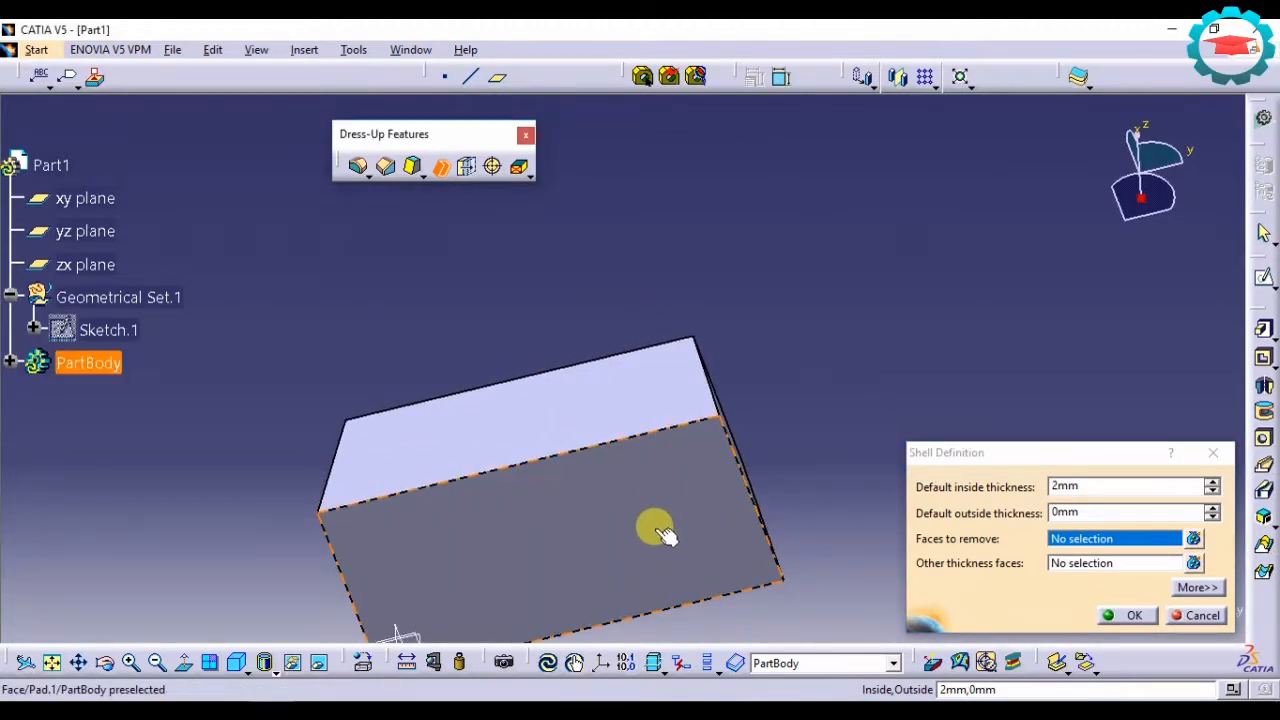
drag(656, 530, 640, 564)
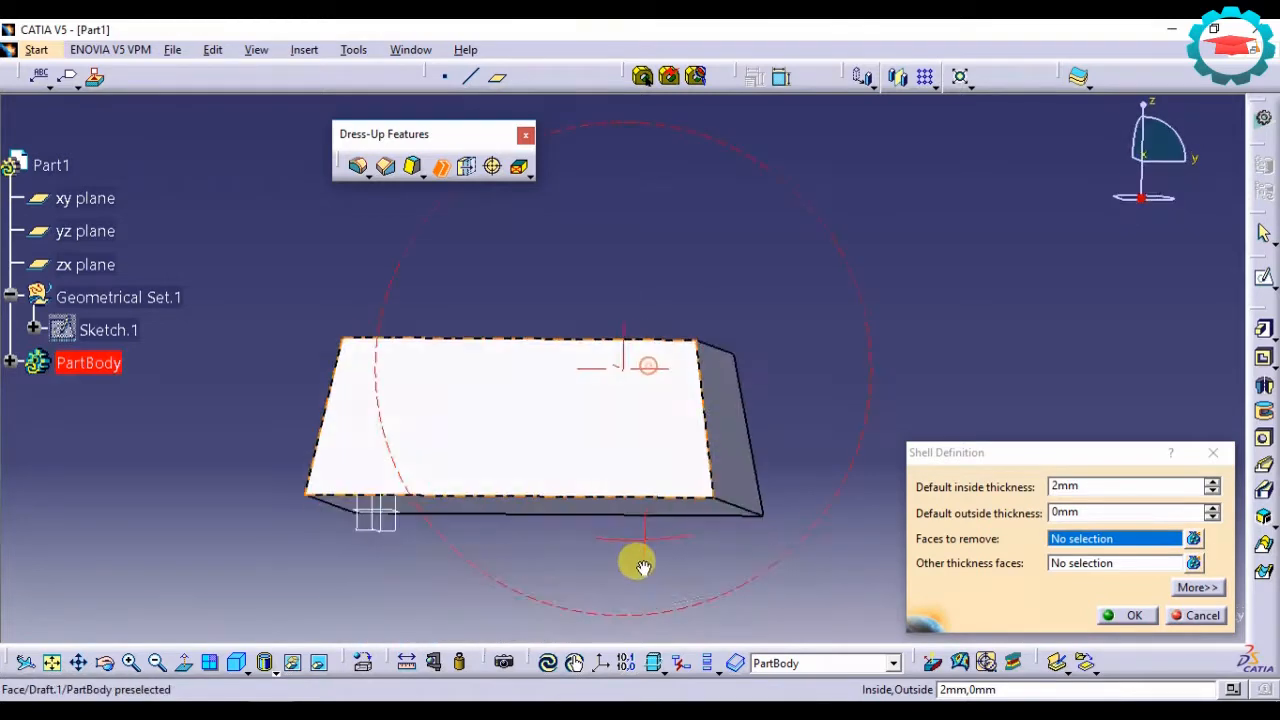
drag(640, 564, 700, 318)
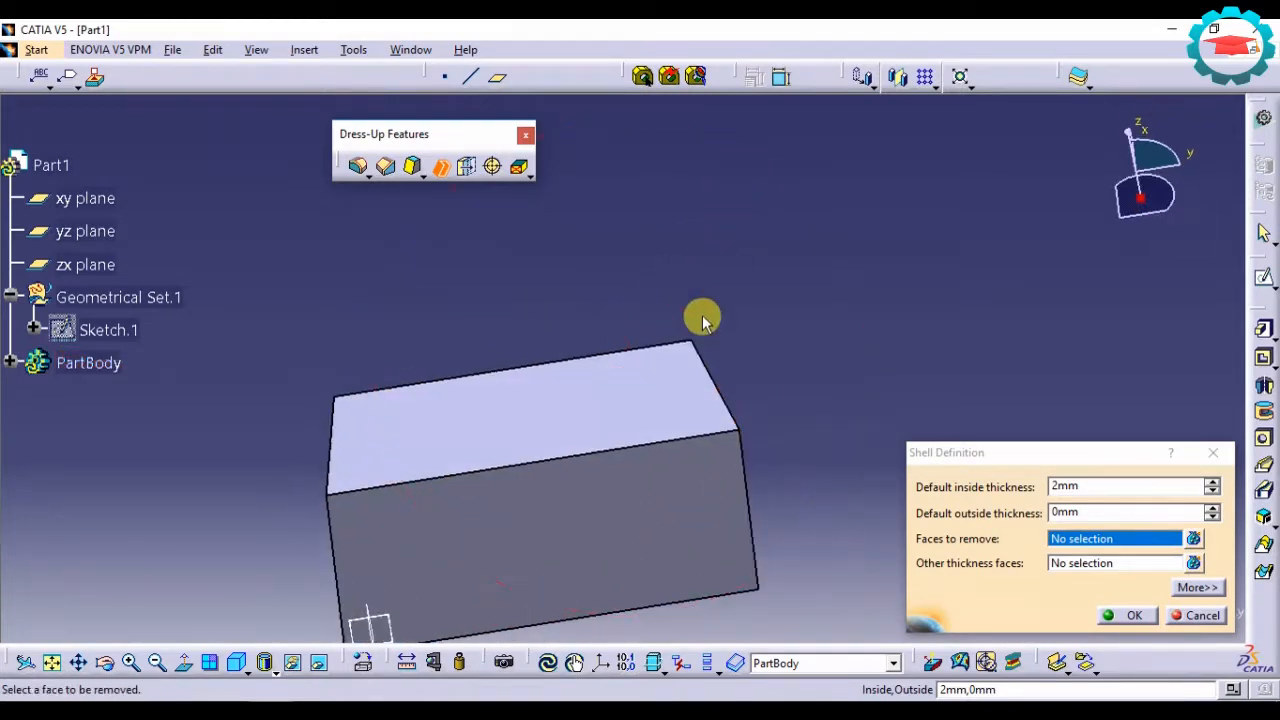
click(616, 344)
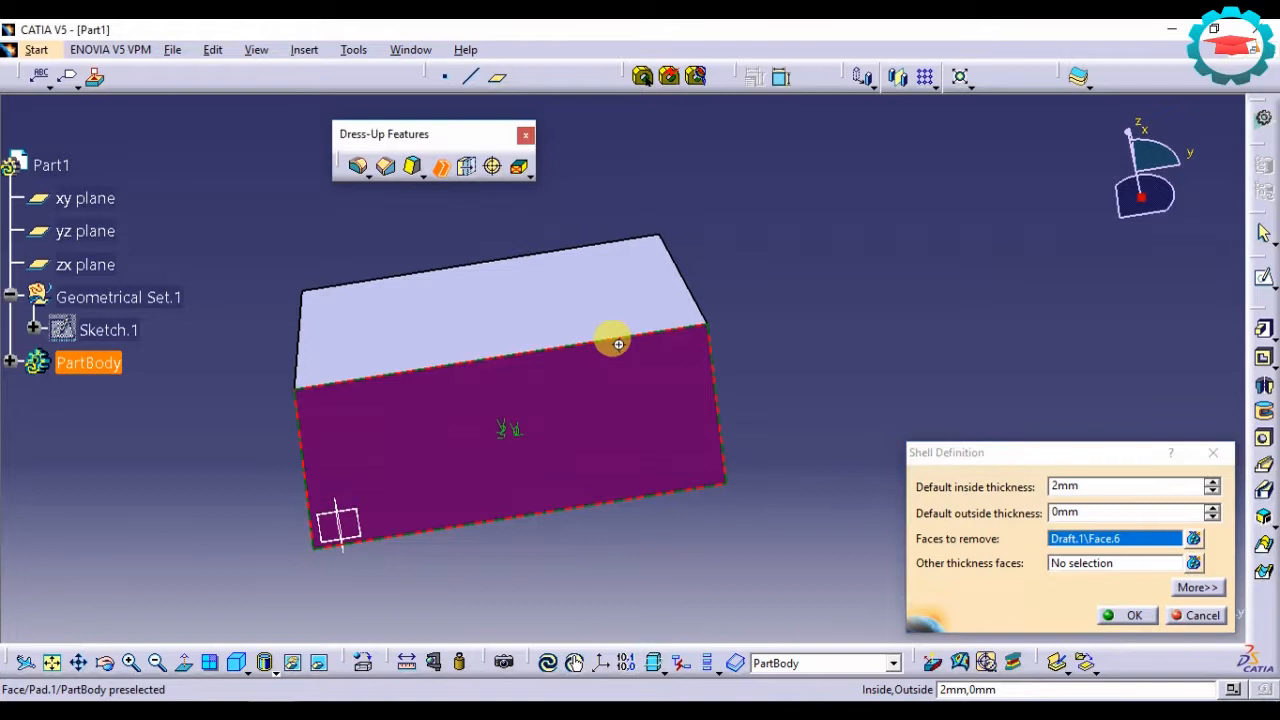
drag(616, 344, 624, 444)
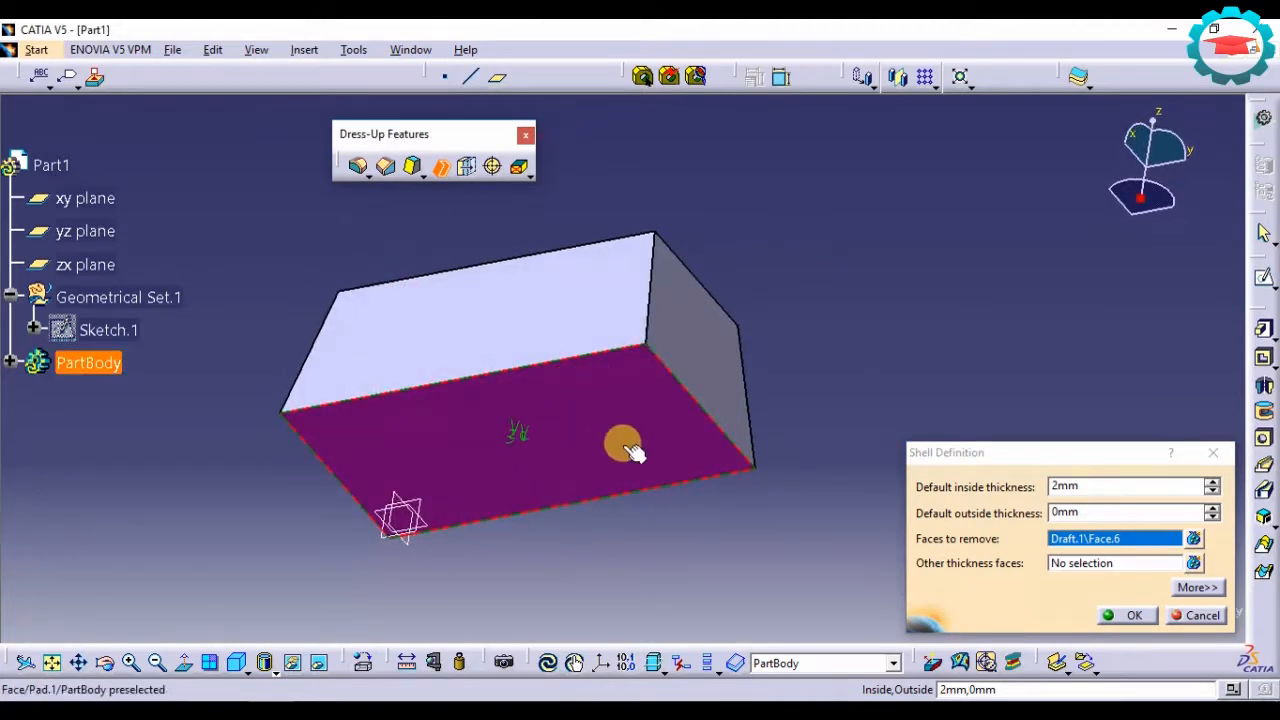
mouse_move(416, 452)
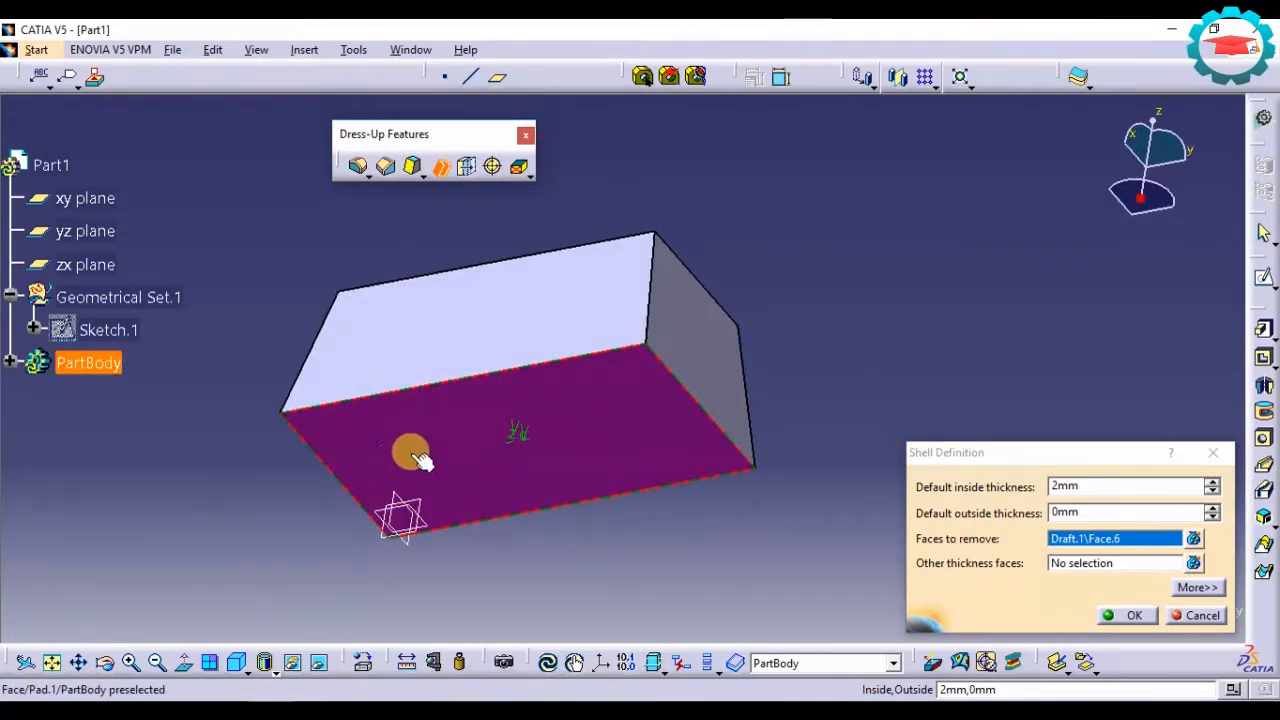
mouse_move(610, 376)
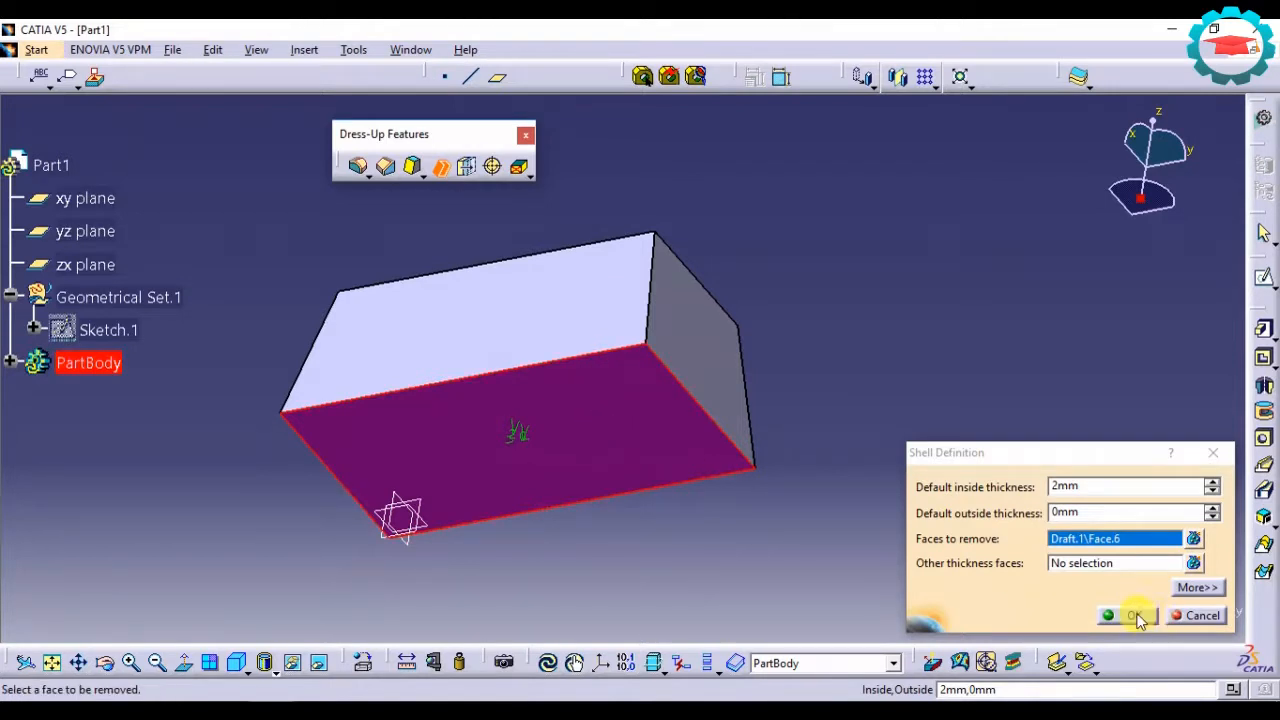
click(1132, 616)
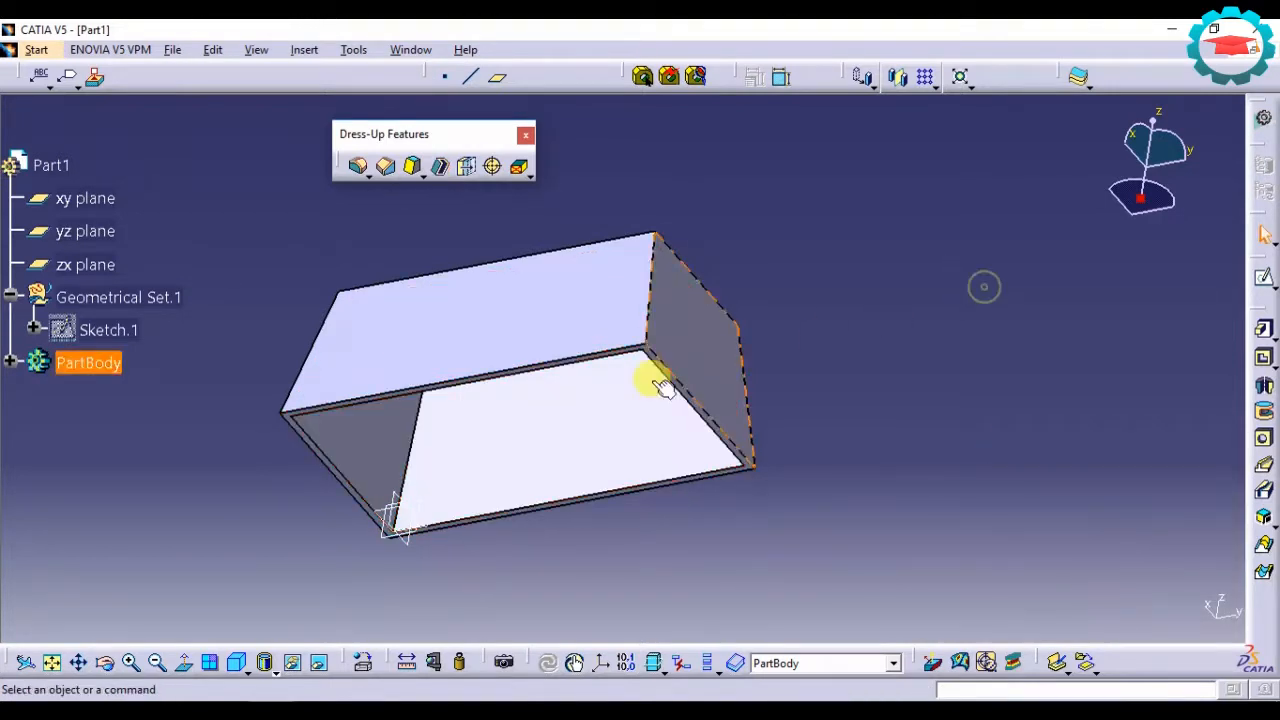
mouse_move(556, 356)
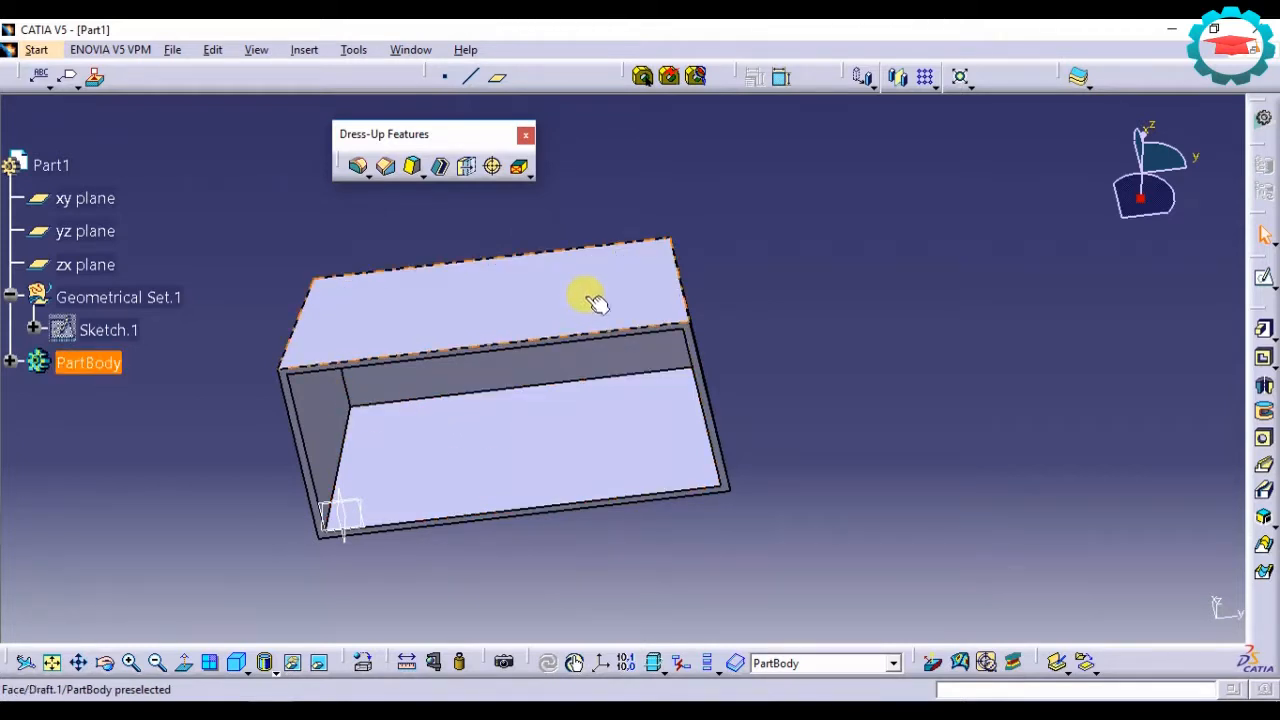
Step: Orbit the block from above, the sloped side and below to inspect it as a closed solid
drag(590, 300, 640, 318)
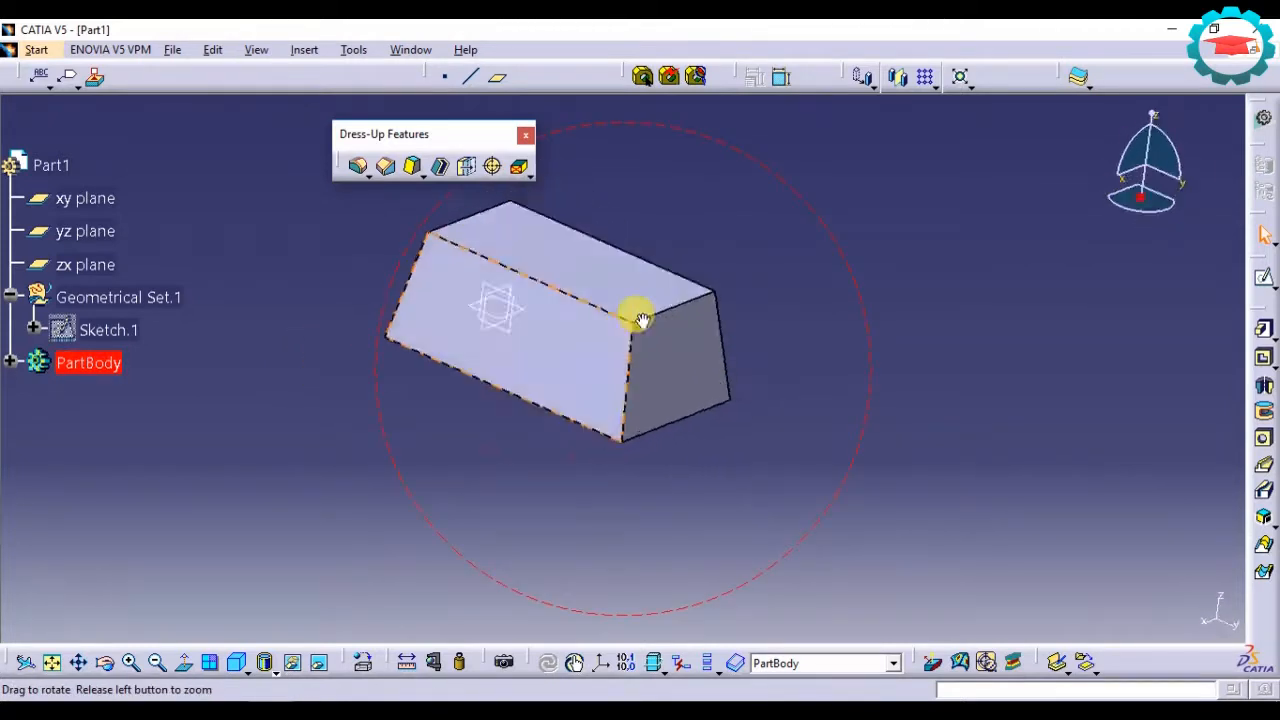
drag(640, 318, 564, 444)
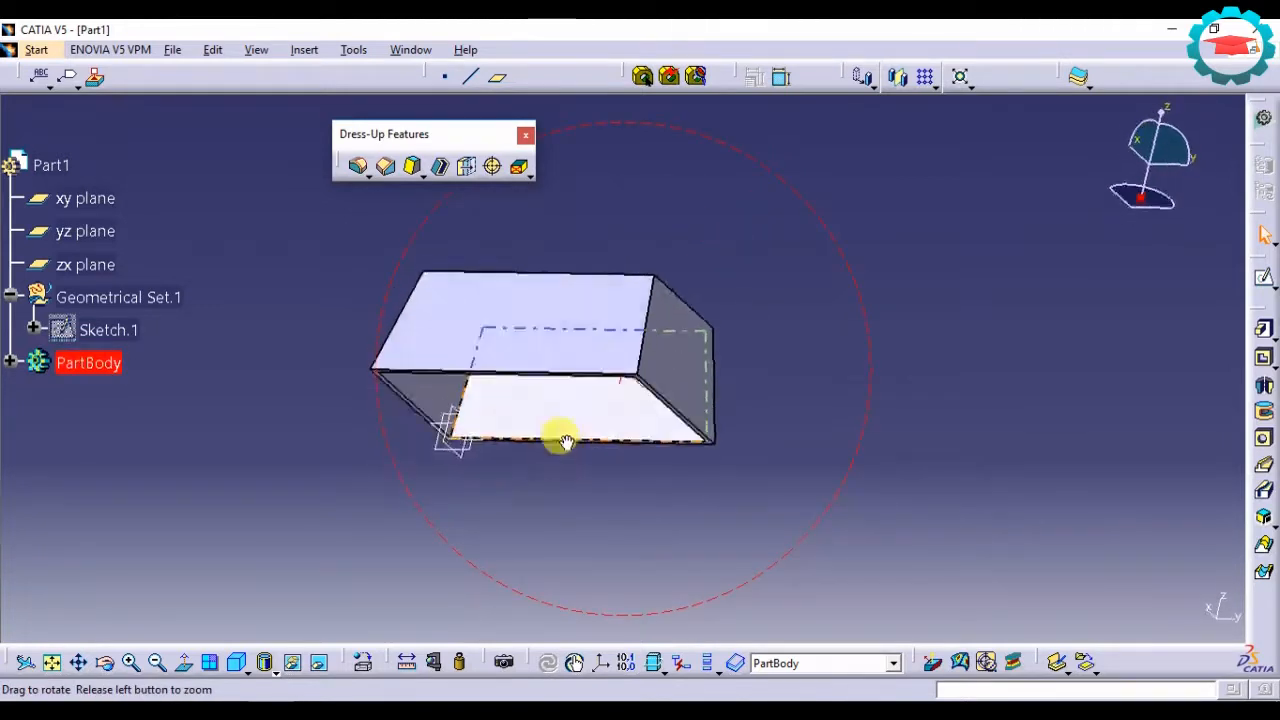
drag(564, 442, 708, 558)
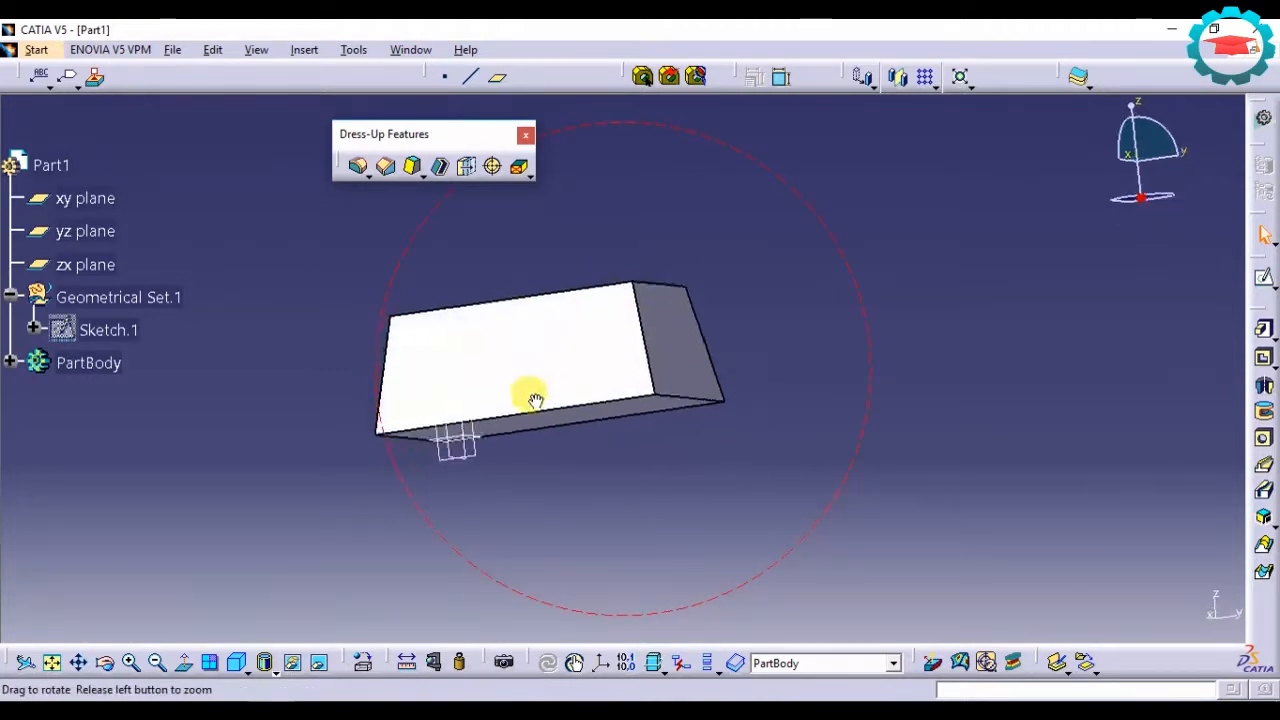
drag(536, 400, 660, 438)
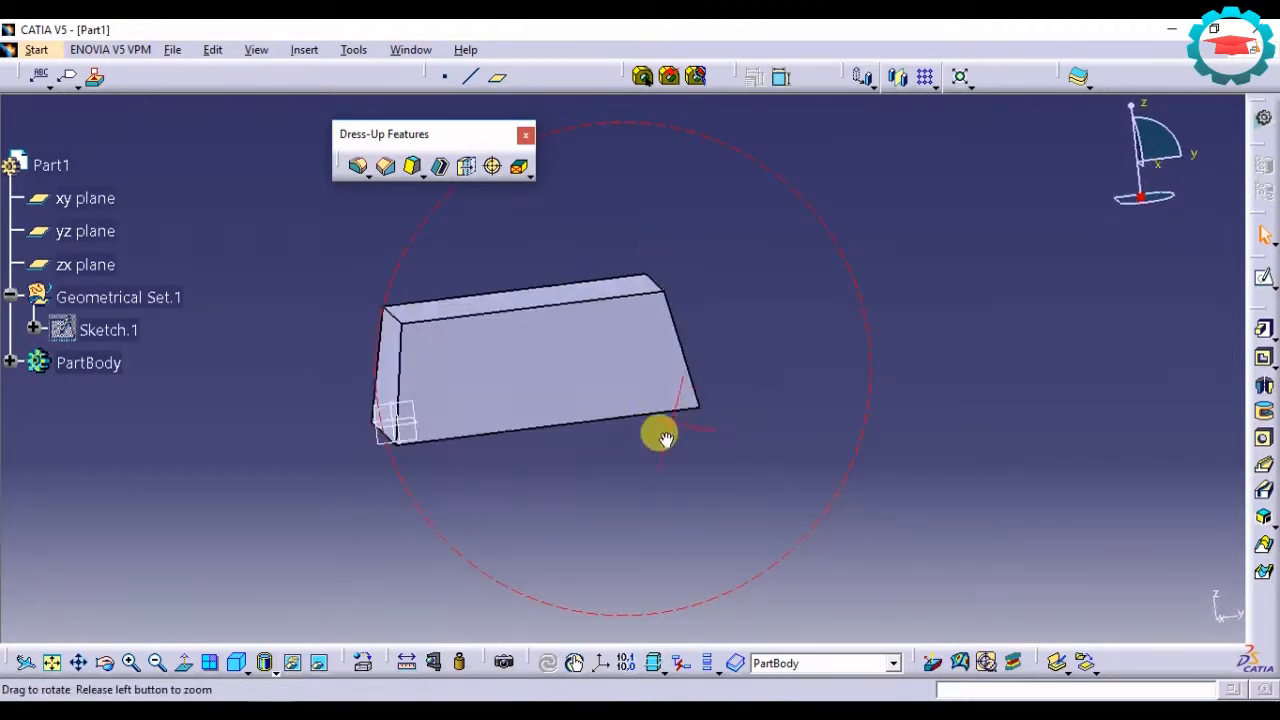
drag(660, 438, 610, 238)
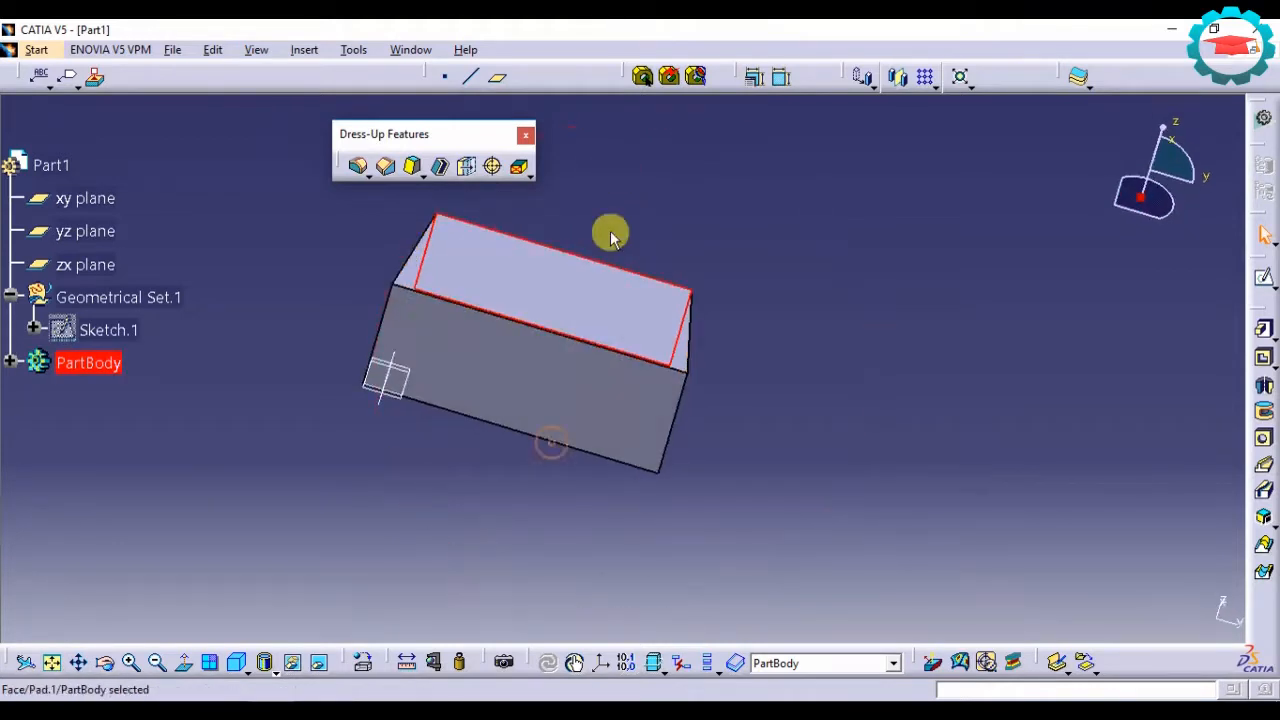
drag(610, 238, 700, 360)
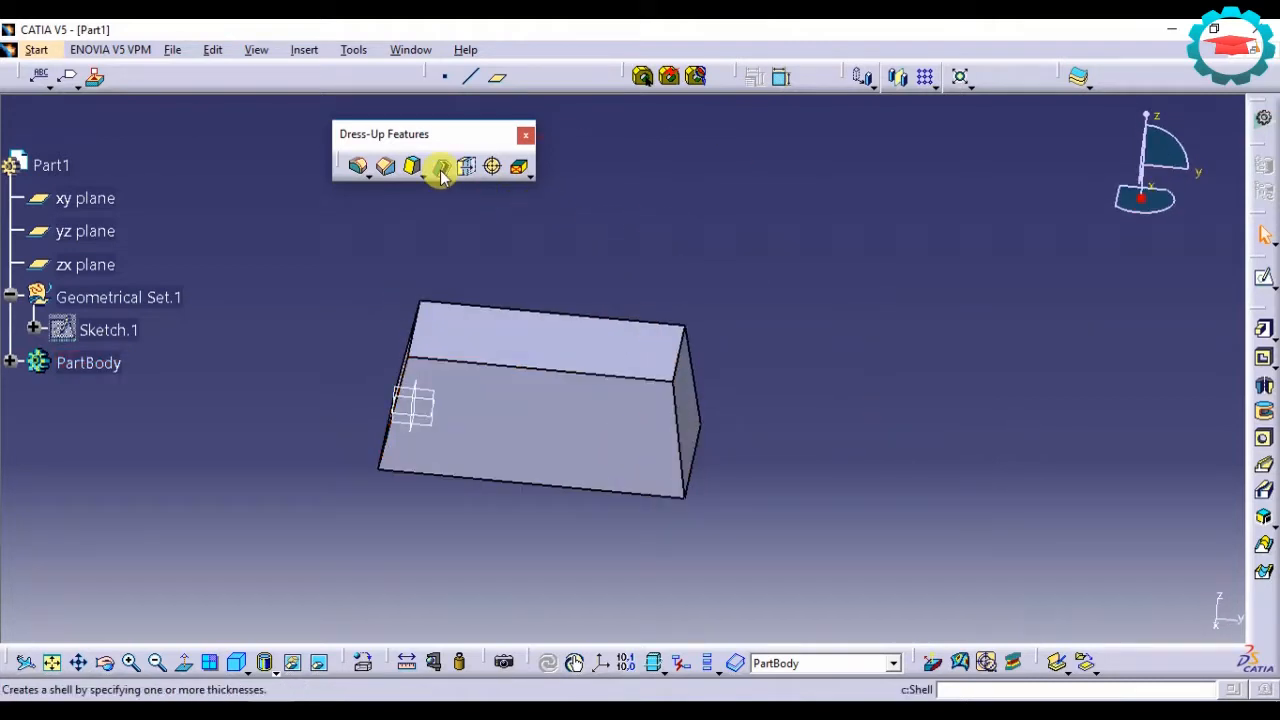
Step: Shell the block again to 2 mm inside thickness with two opposite faces removed
click(440, 166)
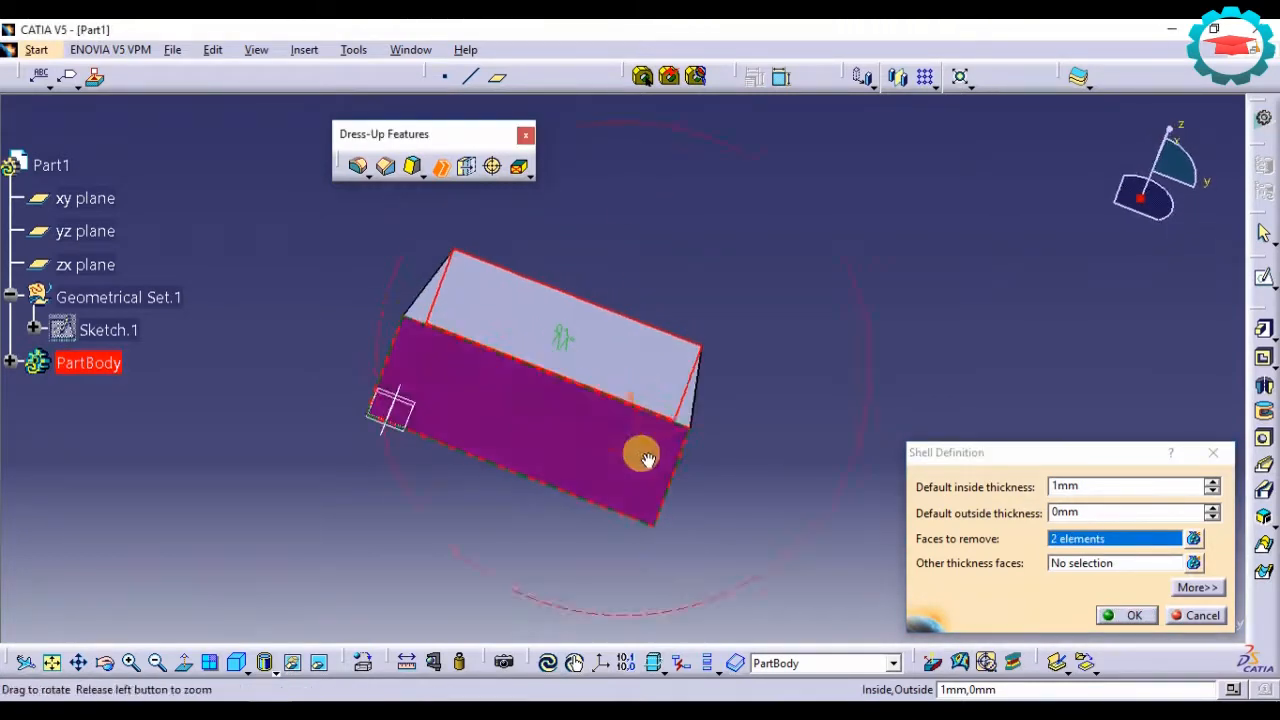
text(2)
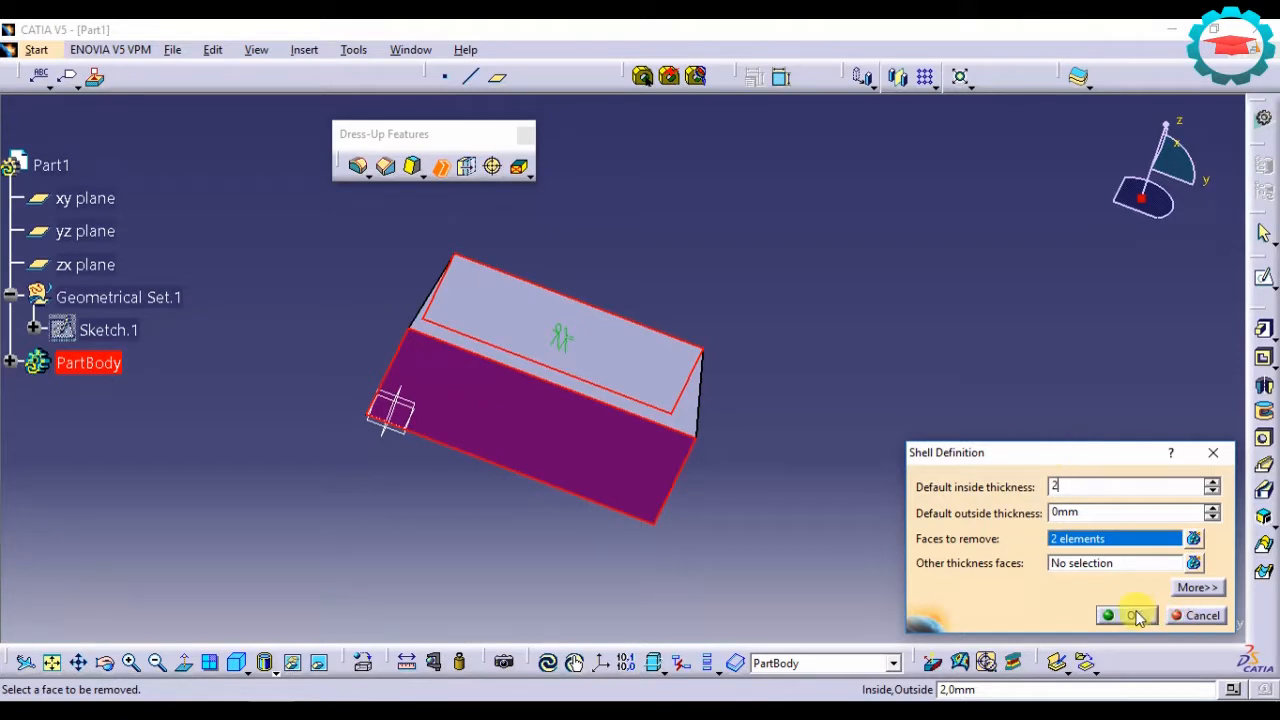
click(1128, 616)
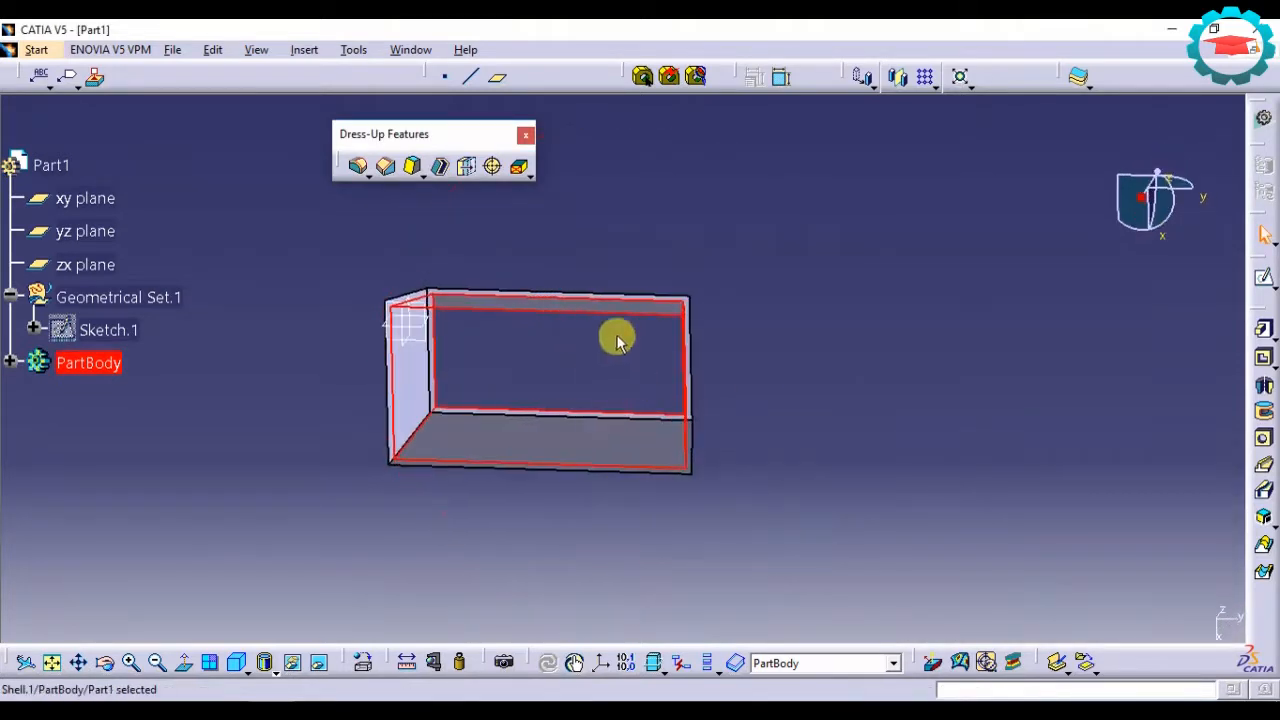
drag(616, 340, 544, 390)
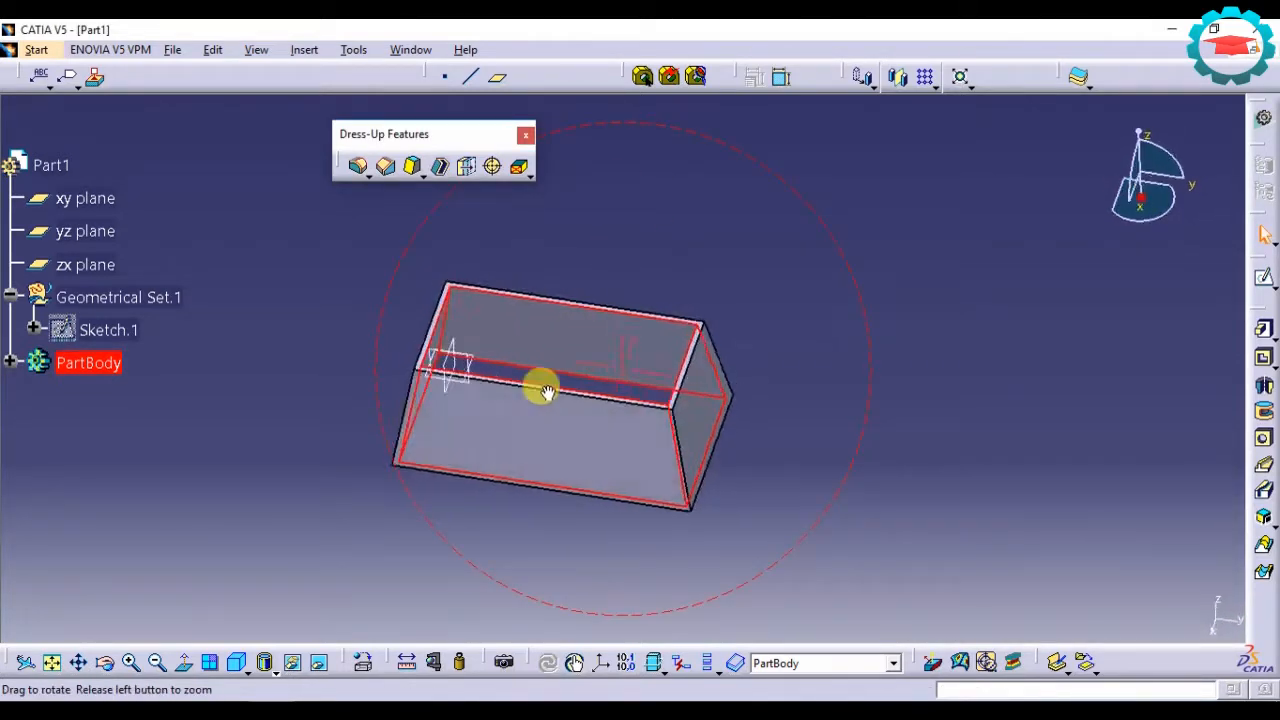
drag(544, 390, 610, 456)
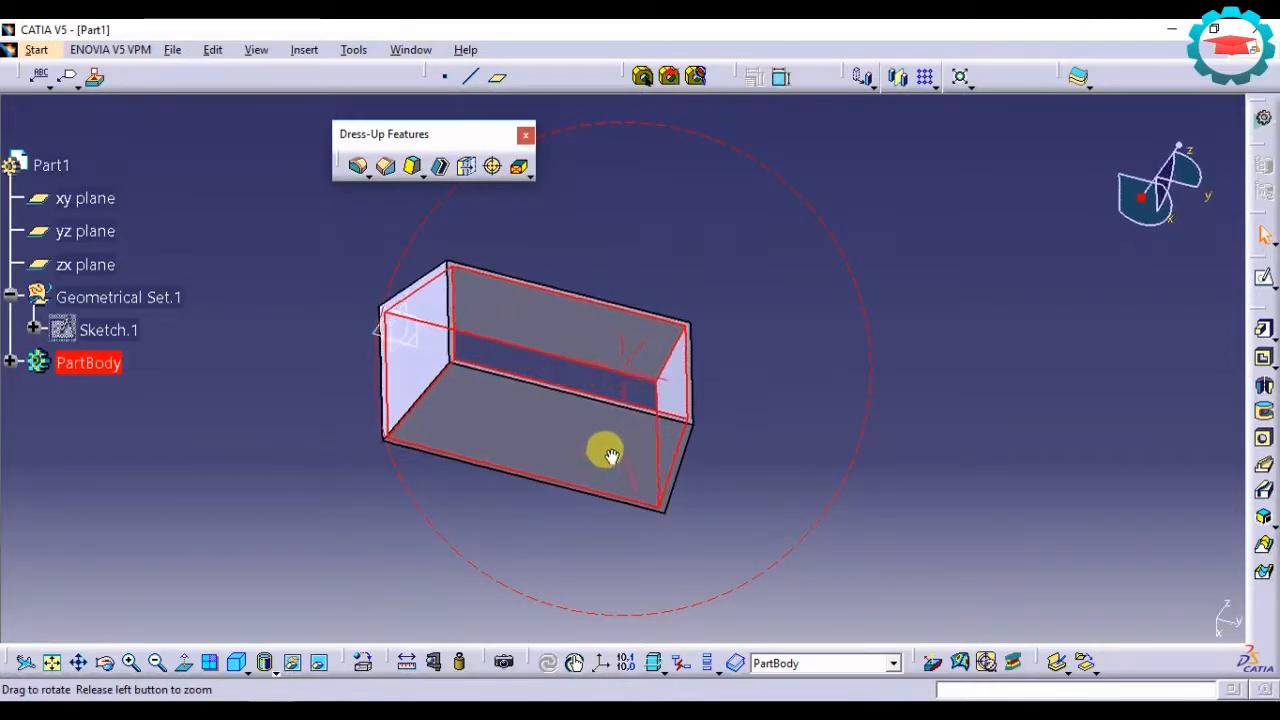
drag(610, 456, 696, 384)
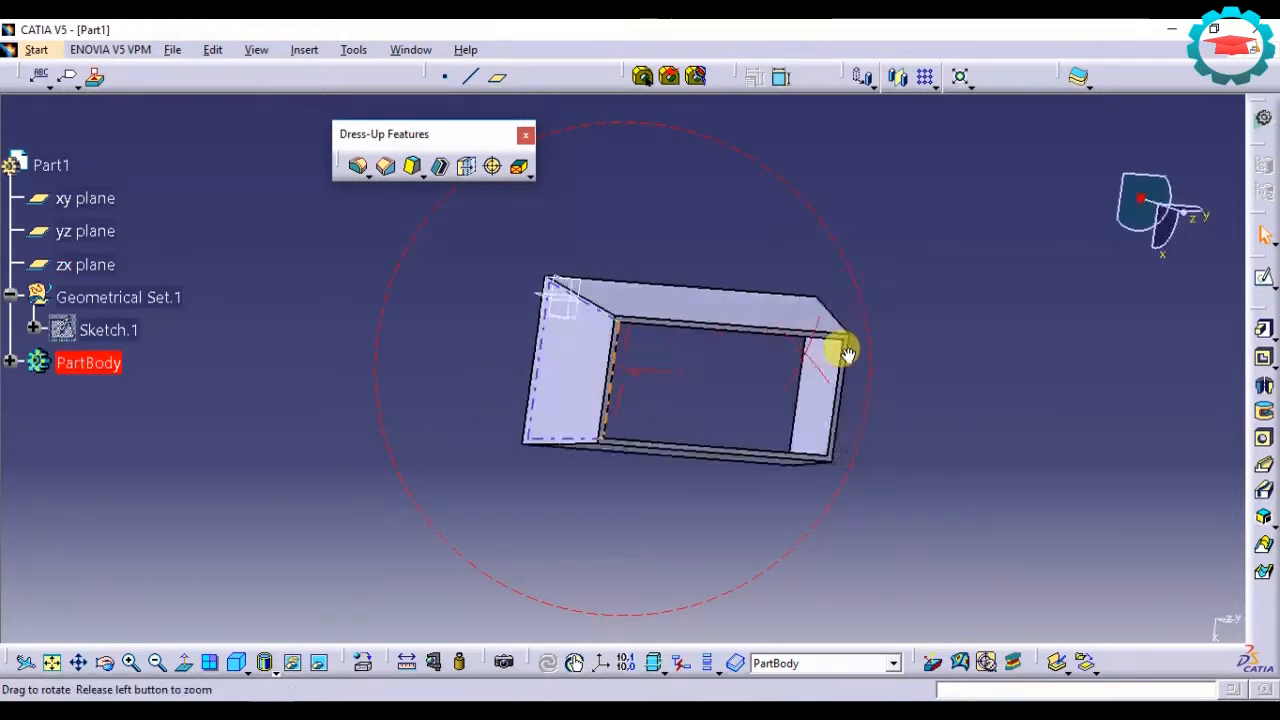
drag(844, 350, 536, 310)
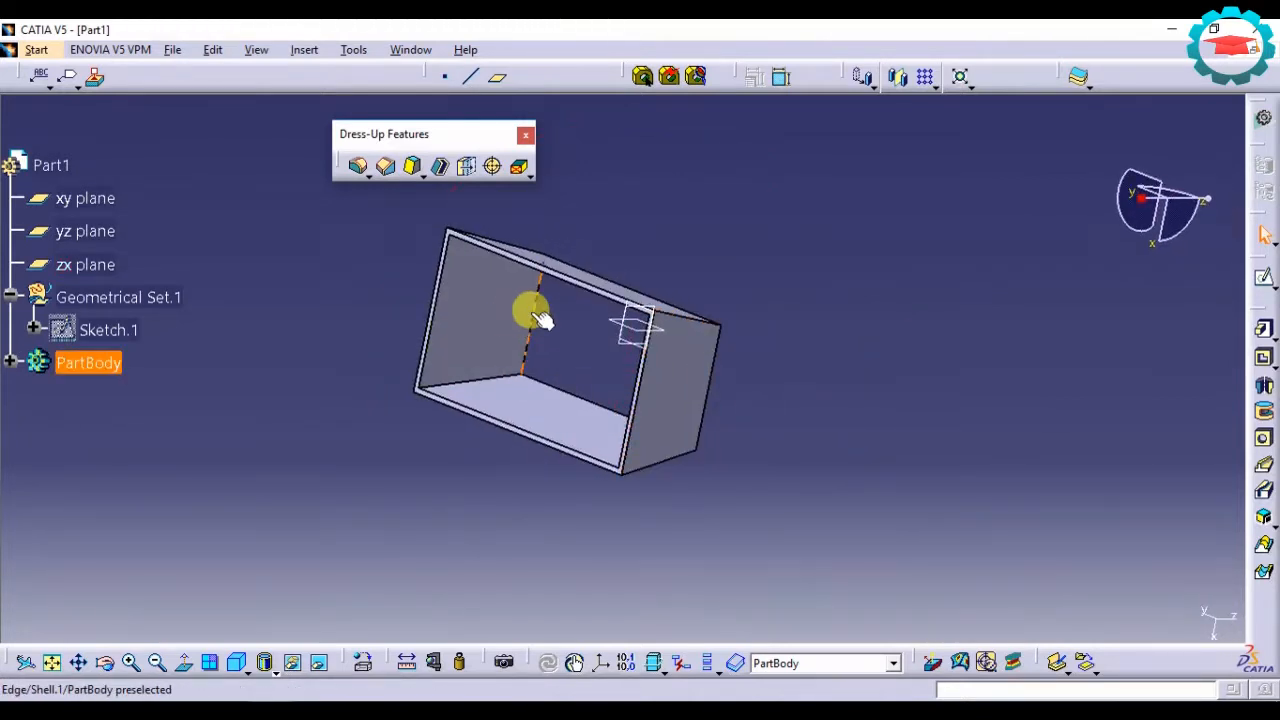